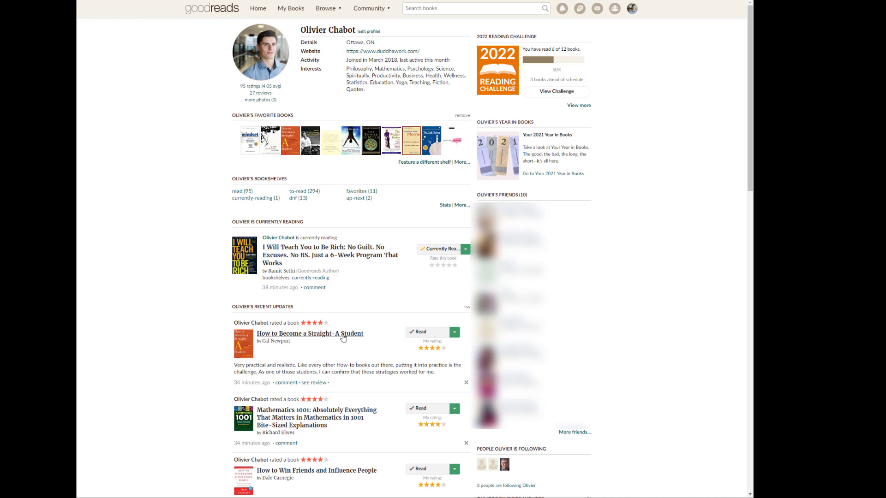
{"action": "mouse_move", "coordinate": [309, 333]}
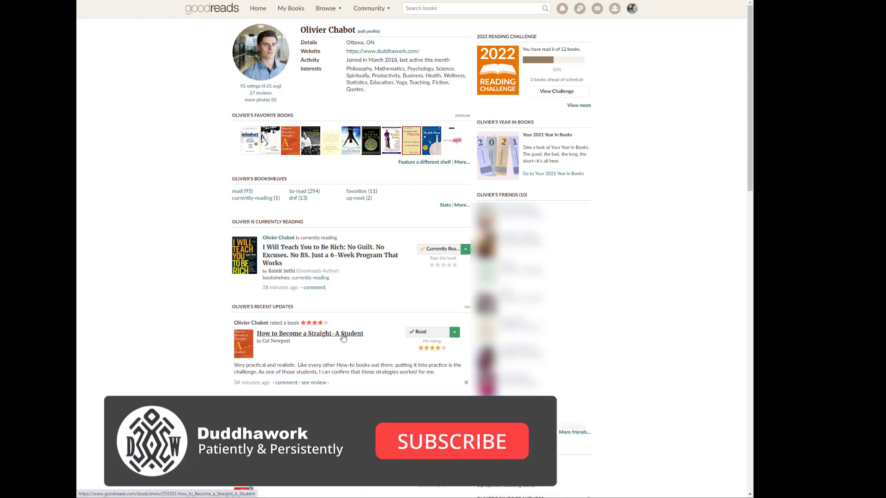
- Go to the My Books page listing every shelved book
{"action": "left_click", "coordinate": [451, 441]}
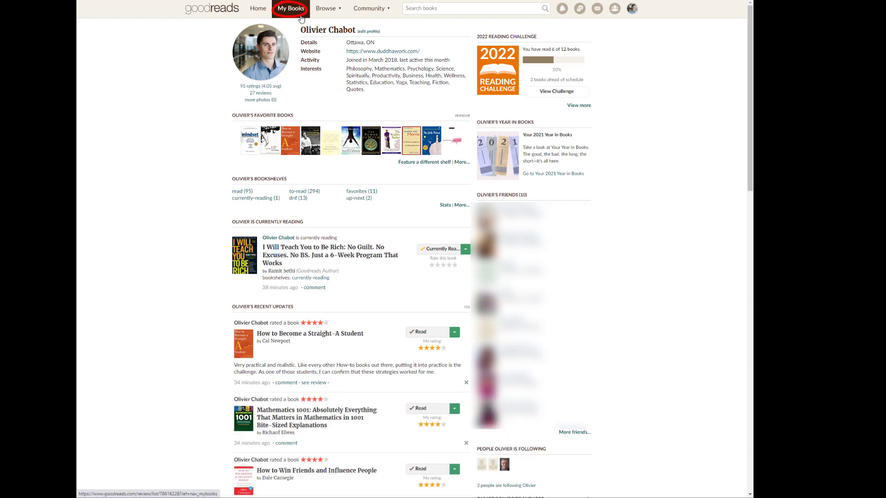
{"action": "left_click", "coordinate": [290, 8]}
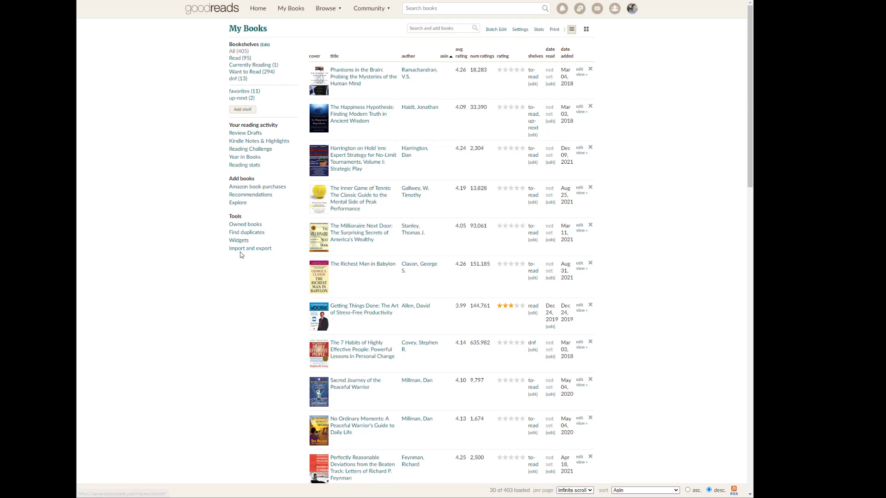
{"action": "mouse_move", "coordinate": [250, 248]}
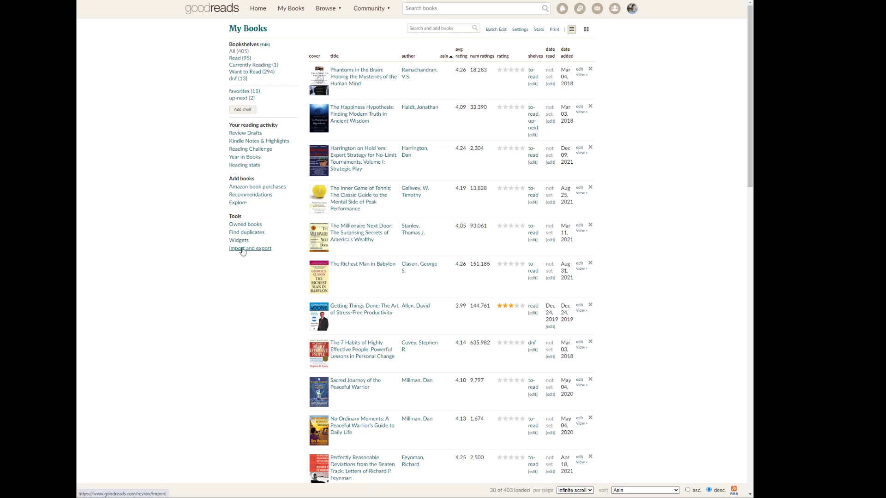
- Open the Import/Export page from the Tools sidebar
{"action": "left_click", "coordinate": [249, 248]}
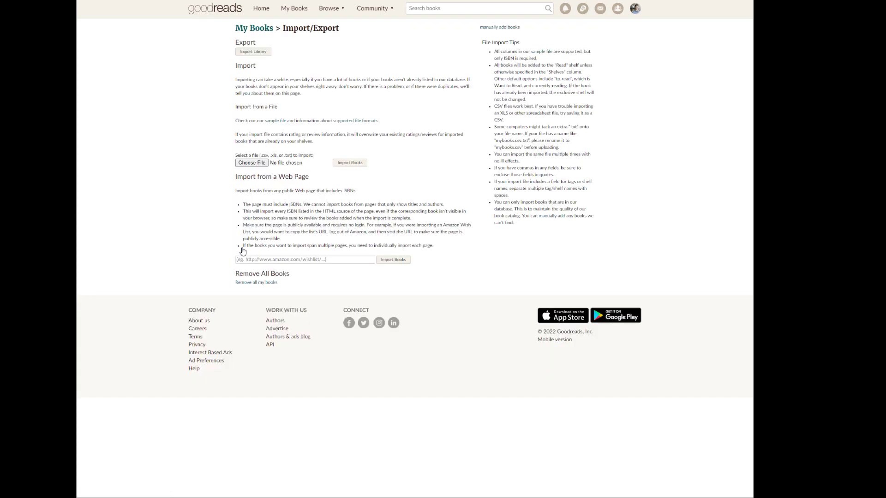
{"action": "left_click", "coordinate": [252, 51]}
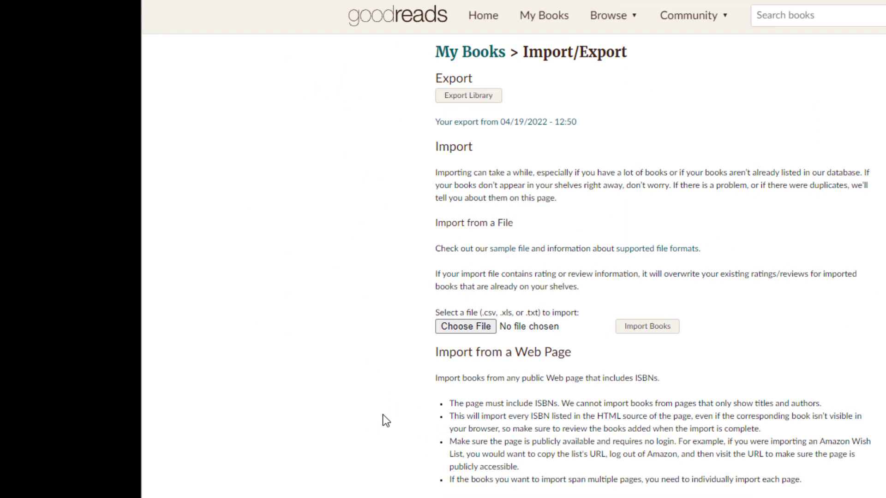
{"action": "mouse_move", "coordinate": [468, 95]}
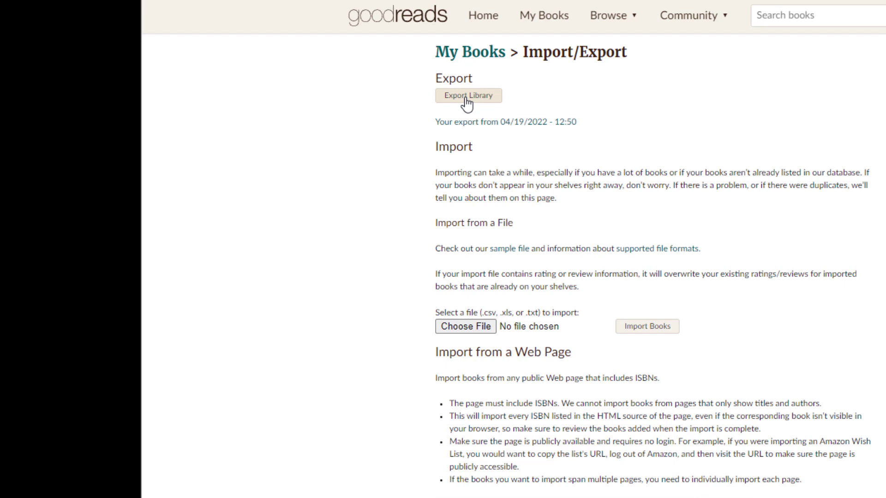
- Export the library, producing a new export dated 04/19/2022 - 13:02
{"action": "left_click", "coordinate": [467, 95]}
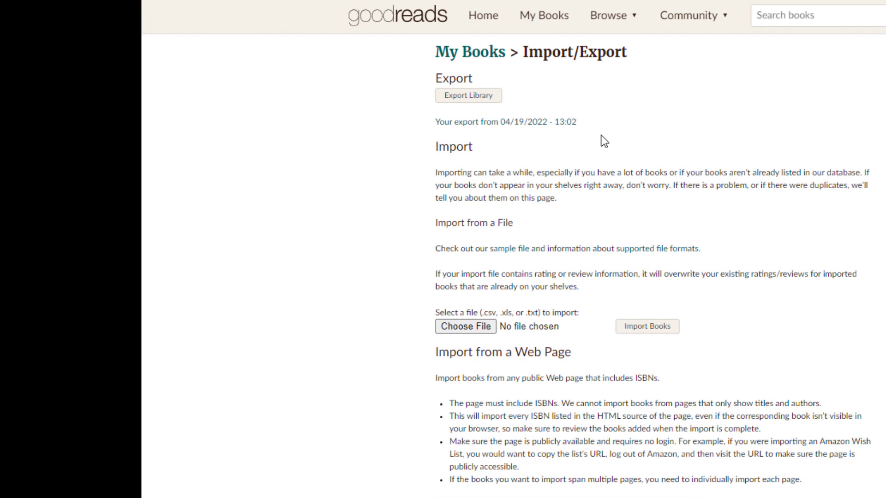
{"action": "mouse_move", "coordinate": [456, 125]}
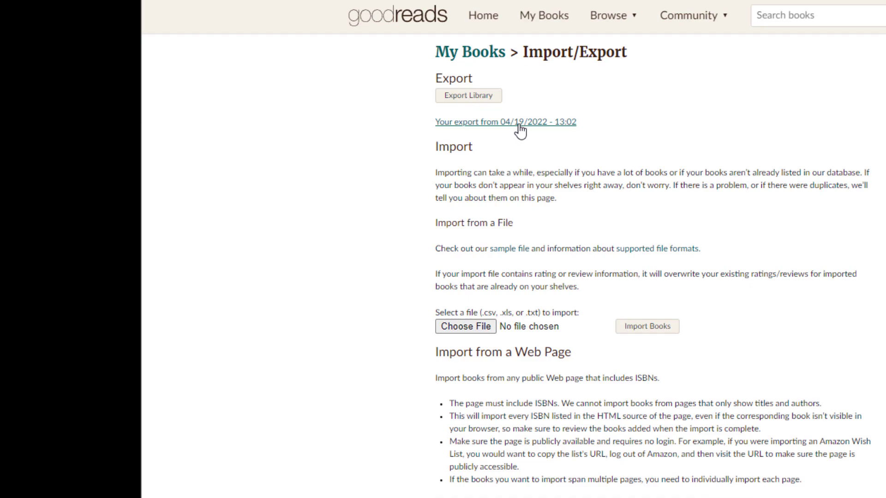
{"action": "mouse_move", "coordinate": [566, 132]}
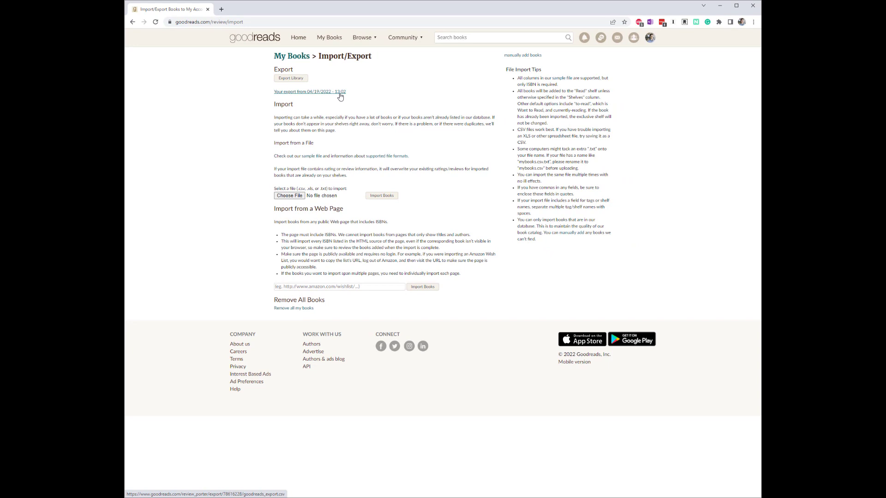
- Download the 04/19/2022 - 13:02 export as a goodreads_library CSV
{"action": "left_click", "coordinate": [309, 92]}
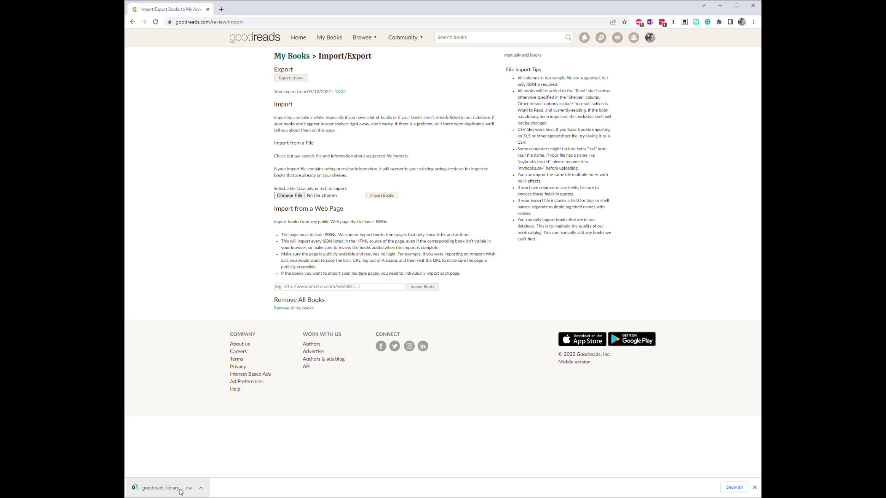
- Open the downloaded goodreads_library CSV in Excel and scroll down through the book rows
{"action": "left_click", "coordinate": [165, 487]}
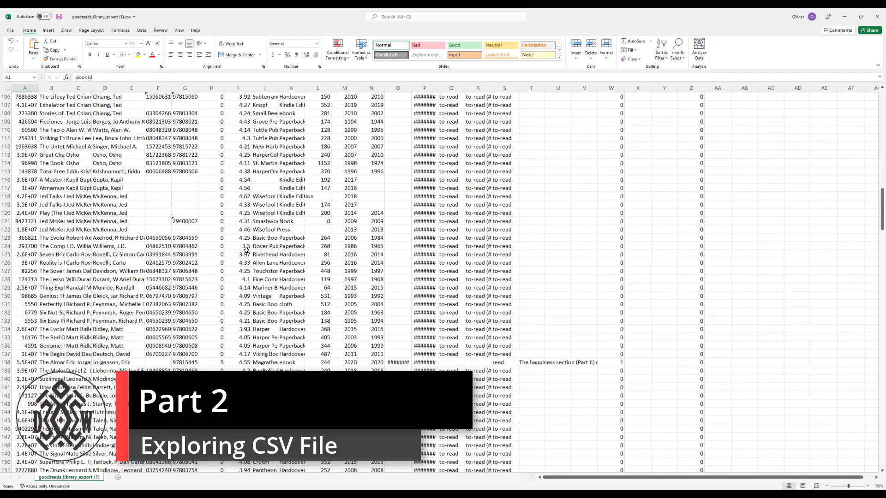
{"action": "scroll", "scroll_direction": "down", "scroll_amount": 3}
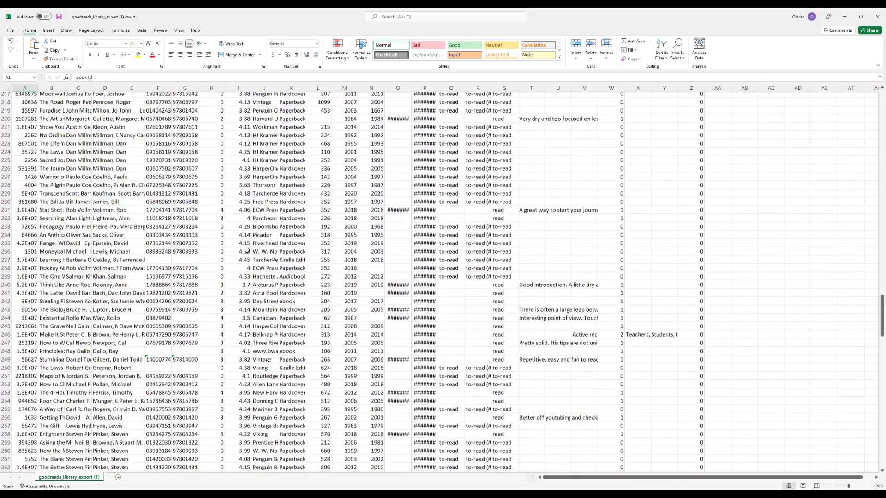
{"action": "scroll", "scroll_direction": "down", "scroll_amount": 3}
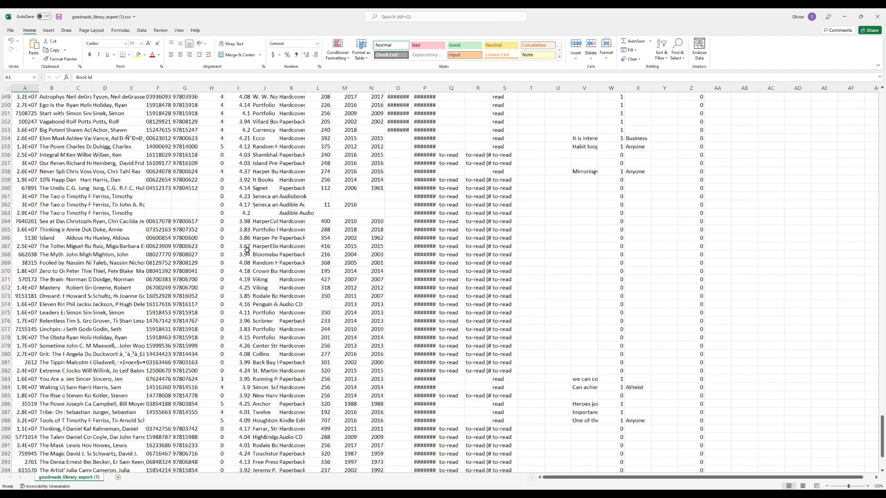
{"action": "scroll", "scroll_direction": "down", "scroll_amount": 3}
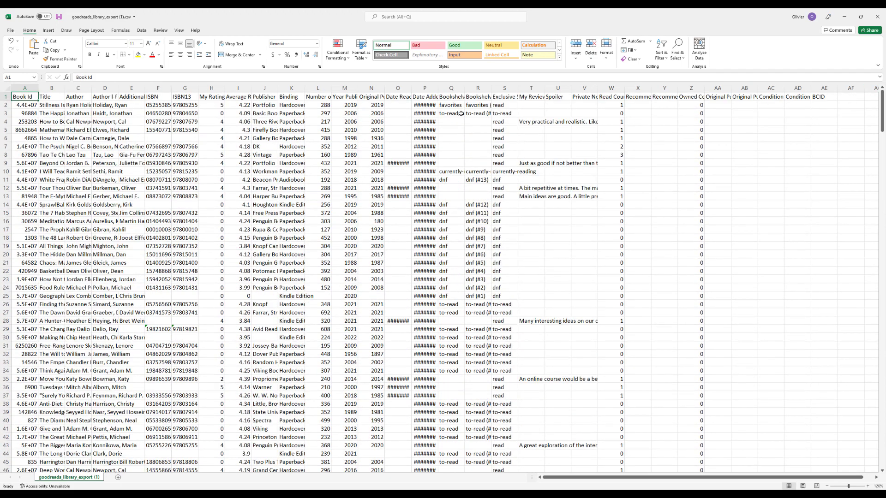
{"action": "left_click", "coordinate": [25, 105]}
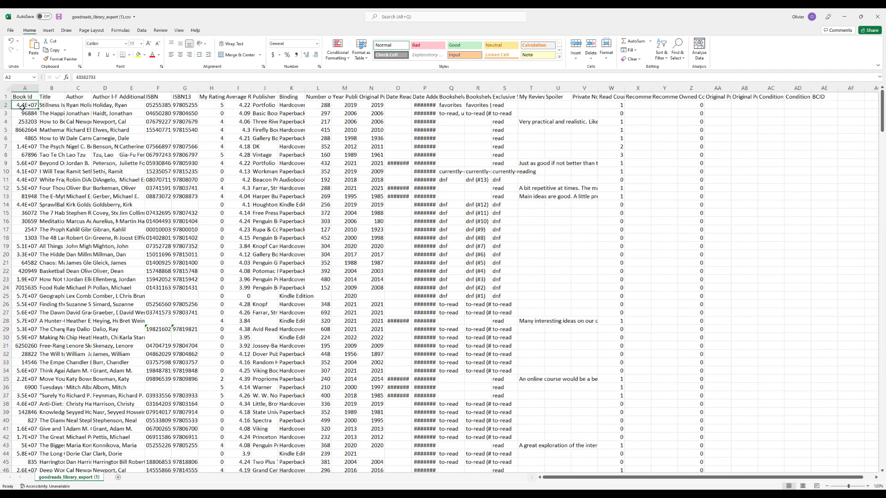
{"action": "mouse_move", "coordinate": [111, 79]}
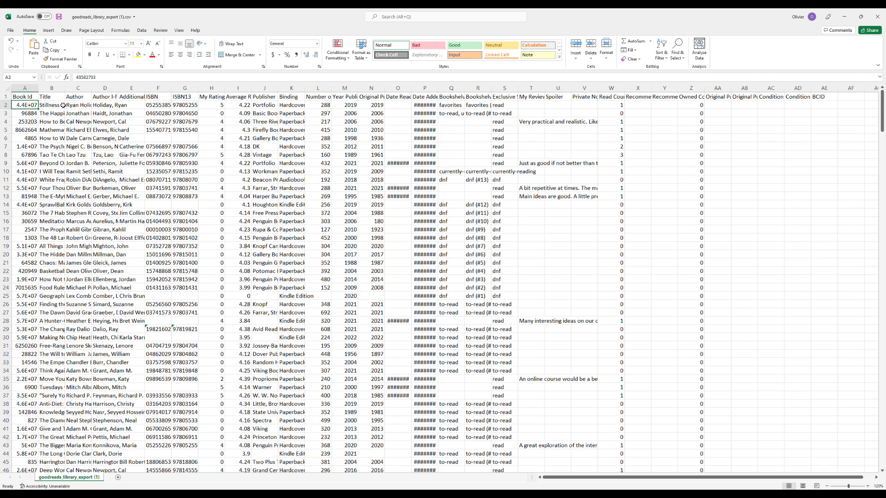
{"action": "left_click", "coordinate": [51, 105]}
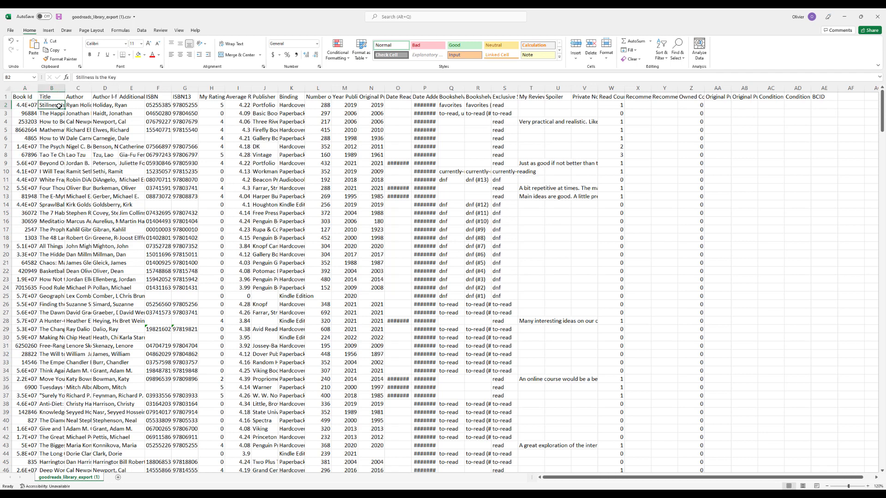
{"action": "left_click", "coordinate": [77, 106]}
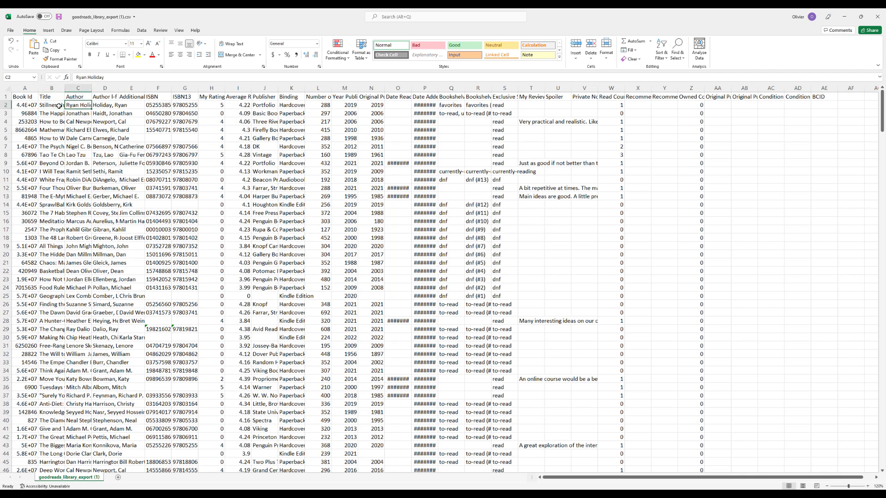
{"action": "left_click", "coordinate": [105, 105]}
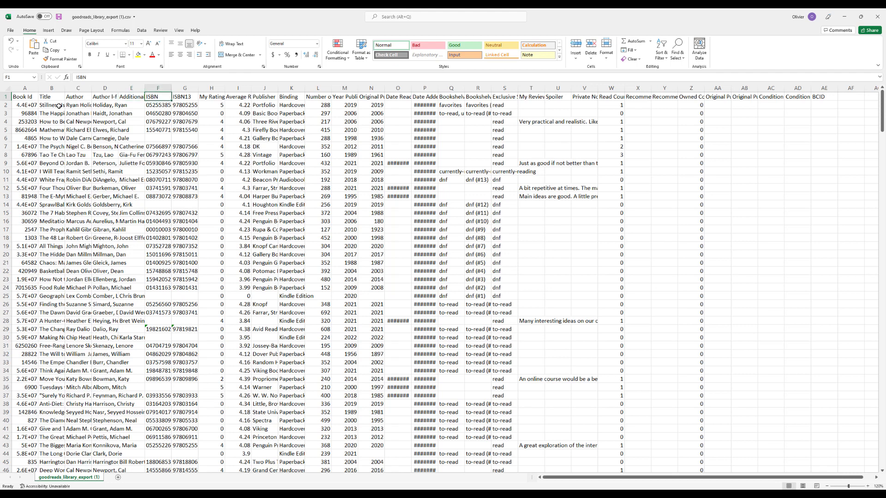
{"action": "left_click", "coordinate": [184, 96]}
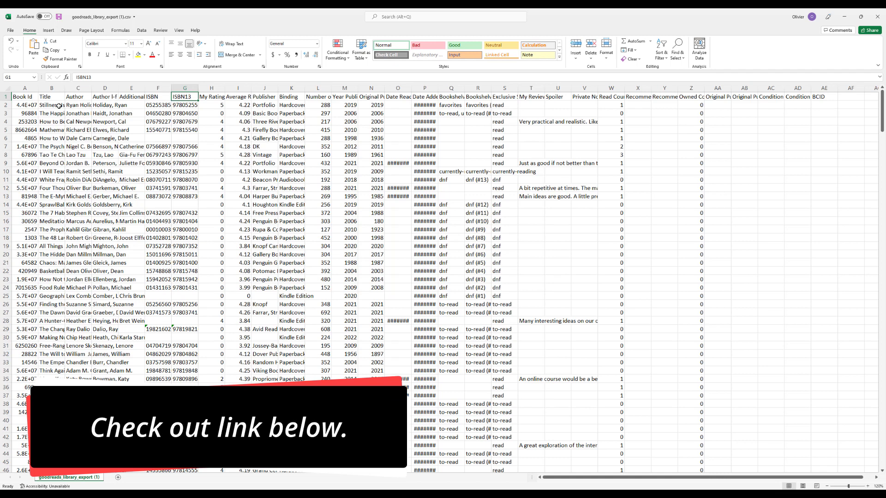
{"action": "scroll", "scroll_direction": "down", "scroll_amount": 3}
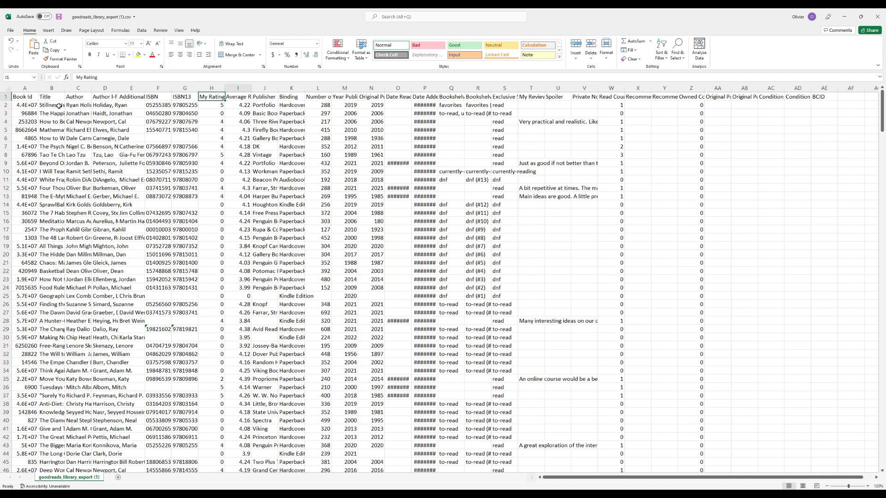
{"action": "left_click", "coordinate": [238, 96]}
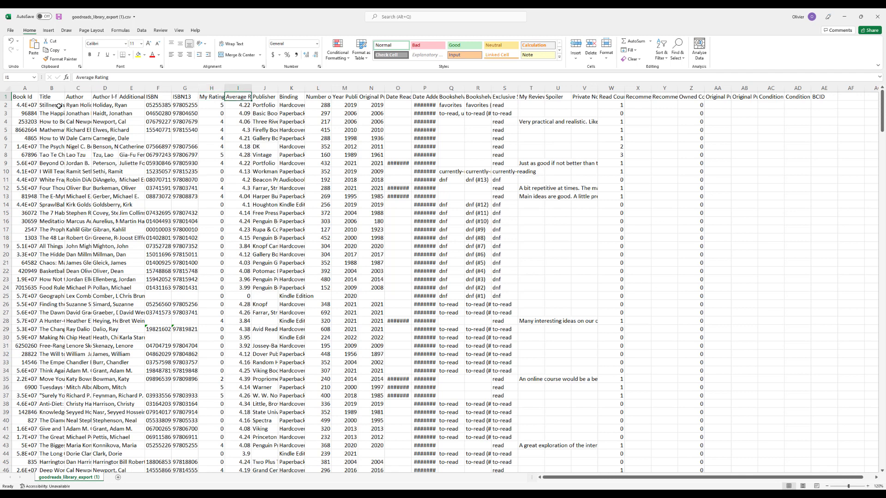
{"action": "left_click", "coordinate": [264, 96]}
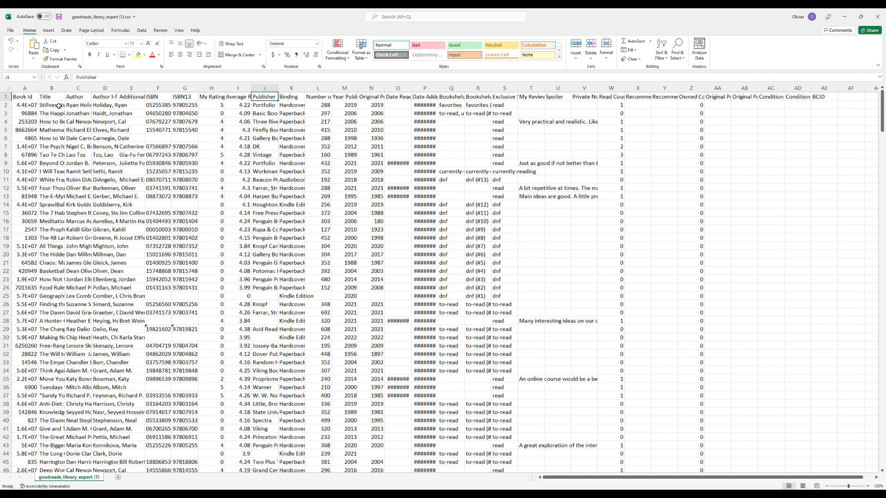
{"action": "left_click", "coordinate": [264, 106]}
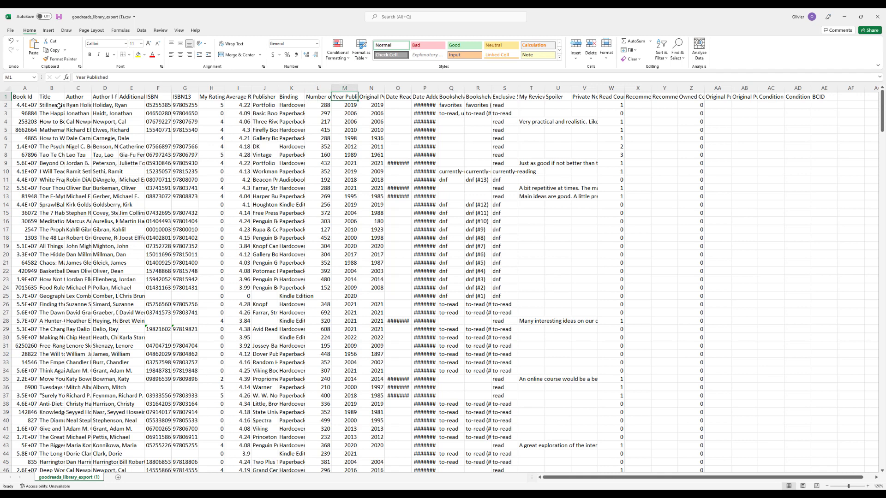
{"action": "left_click", "coordinate": [371, 97]}
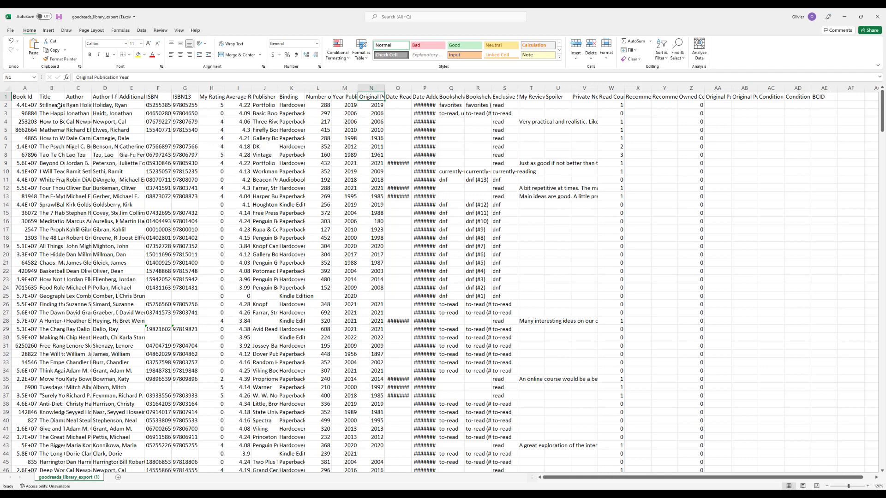
{"action": "left_click", "coordinate": [398, 96]}
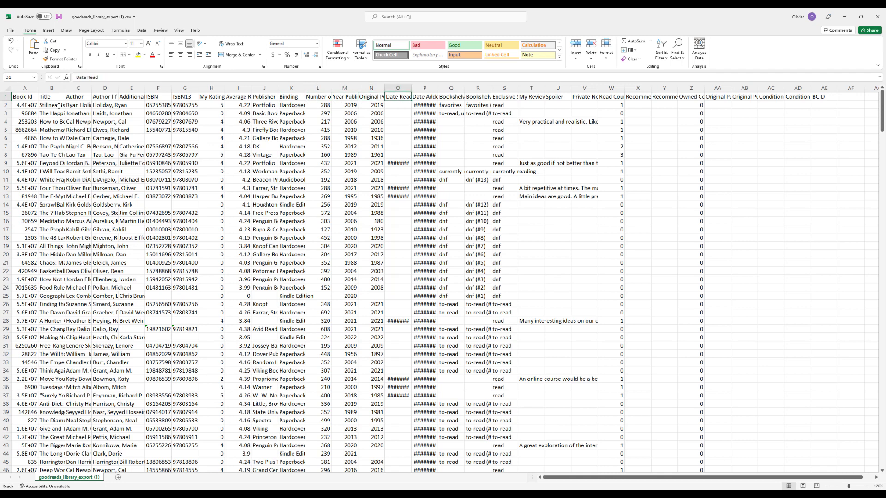
{"action": "left_click", "coordinate": [424, 93]}
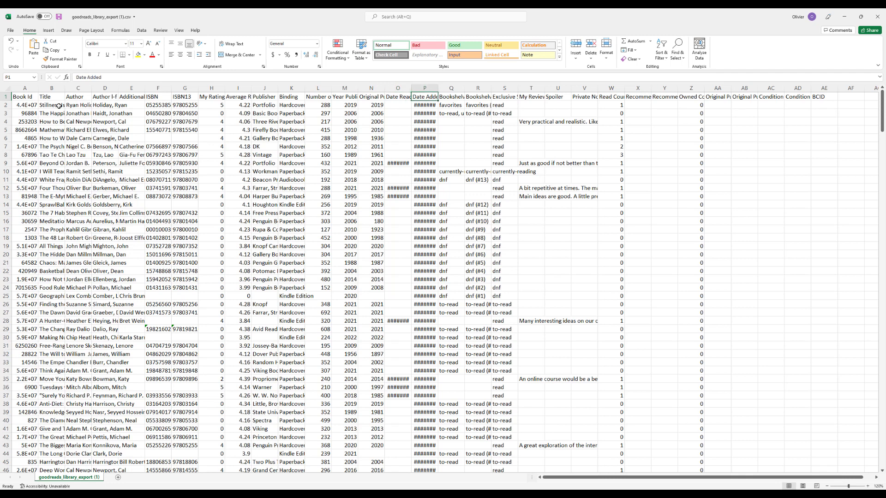
{"action": "left_click", "coordinate": [478, 96]}
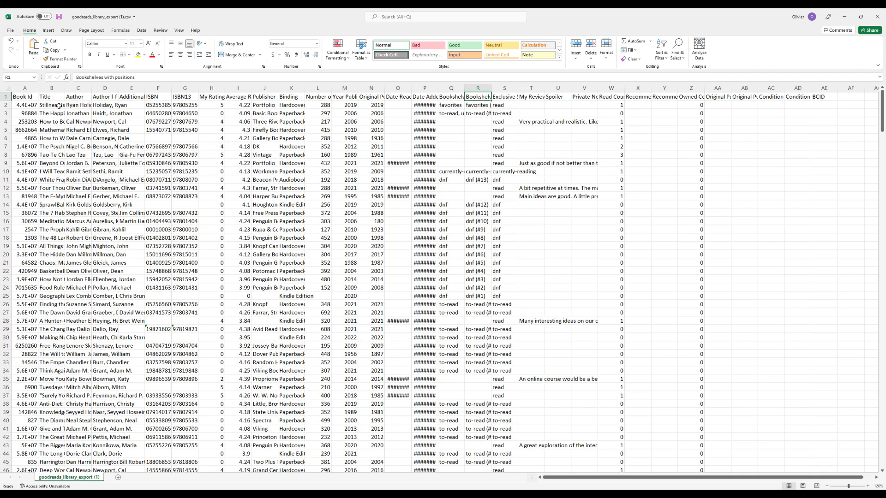
{"action": "left_click", "coordinate": [504, 87]}
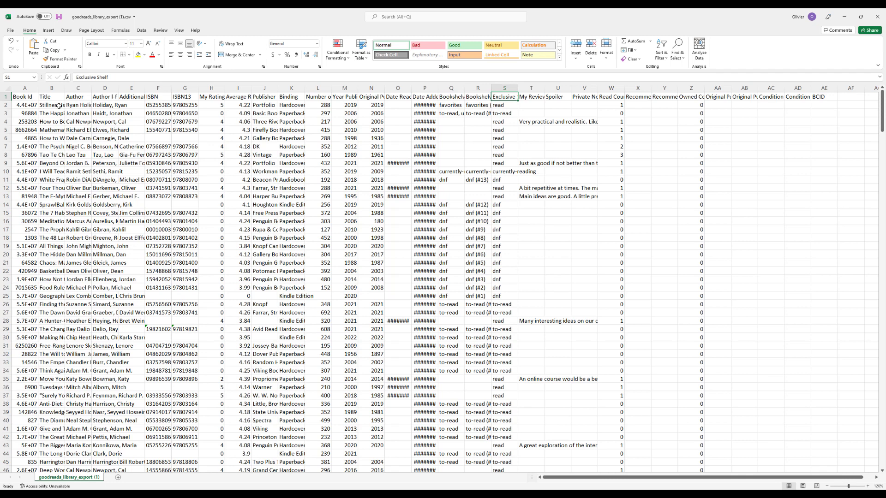
{"action": "left_click", "coordinate": [531, 96]}
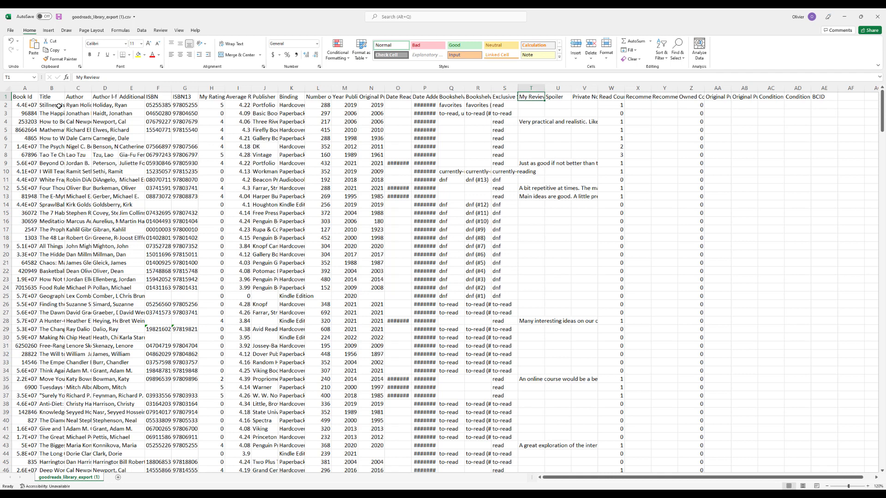
{"action": "left_click", "coordinate": [530, 121]}
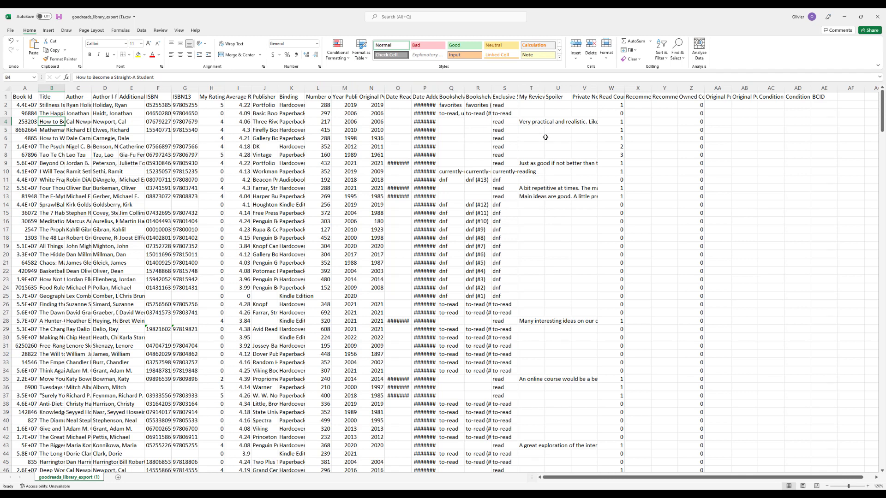
{"action": "mouse_move", "coordinate": [549, 124]}
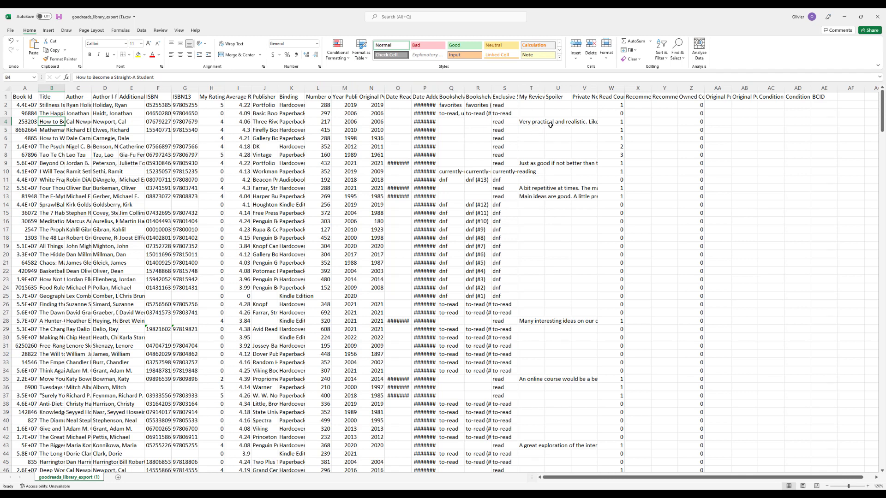
{"action": "left_click", "coordinate": [611, 121]}
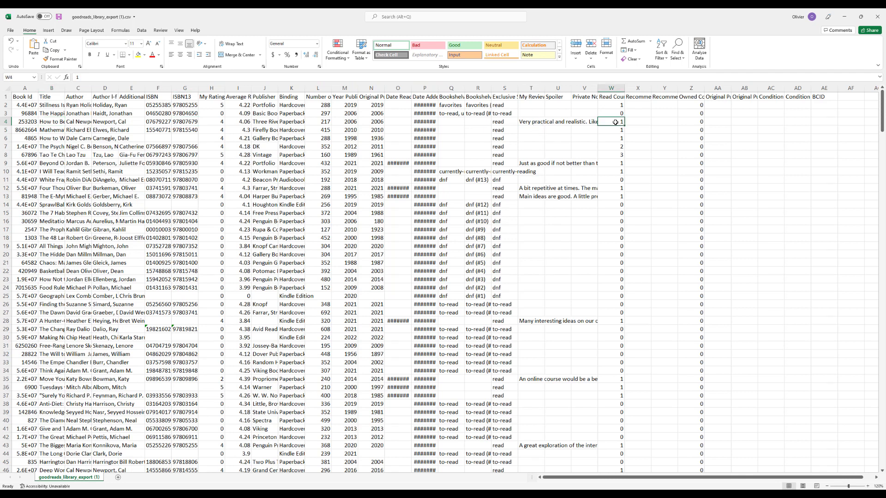
{"action": "left_click", "coordinate": [611, 96]}
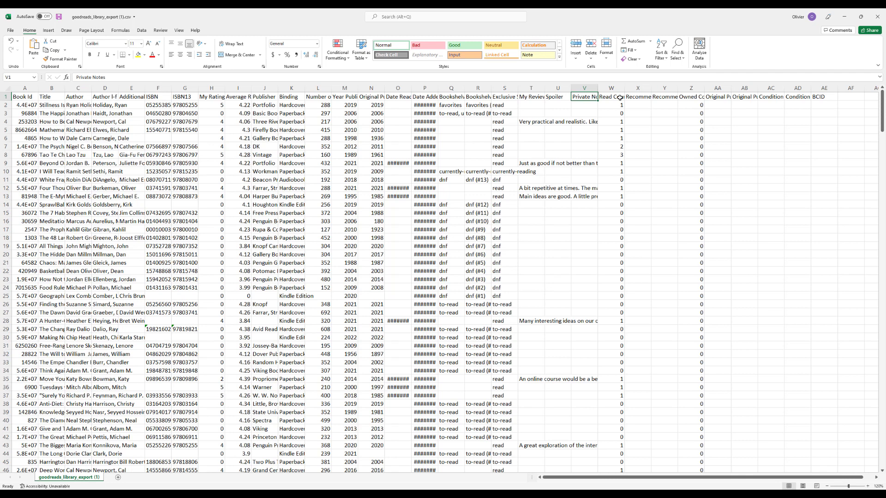
{"action": "left_click", "coordinate": [611, 96]}
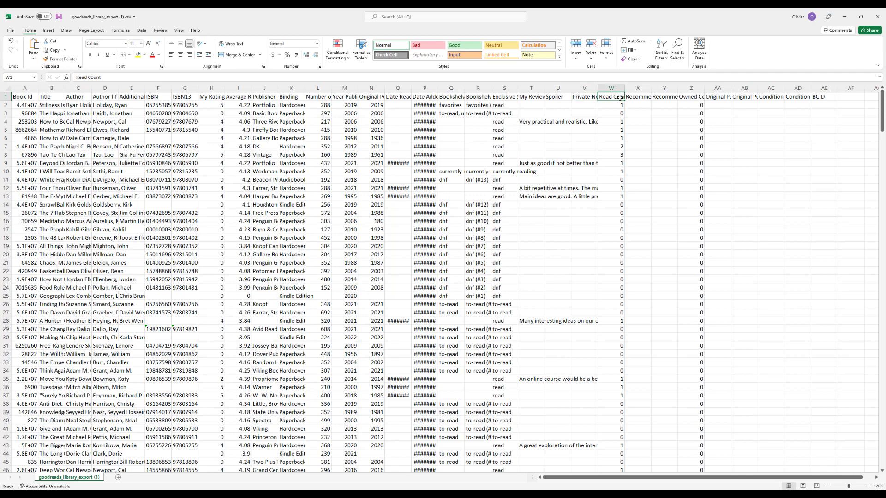
{"action": "left_click", "coordinate": [637, 96]}
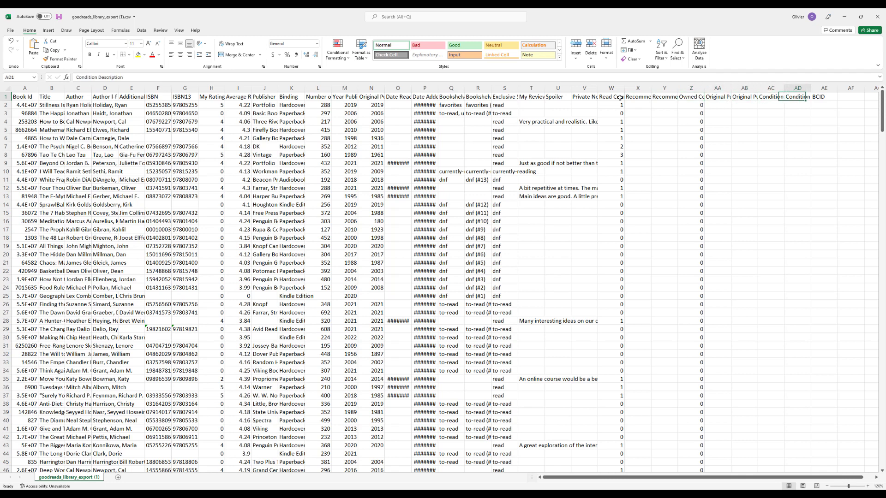
{"action": "left_click", "coordinate": [823, 96]}
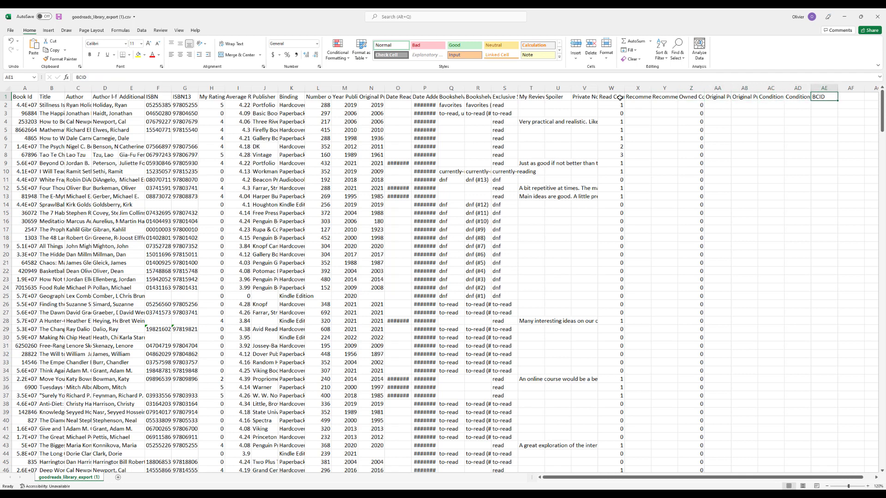